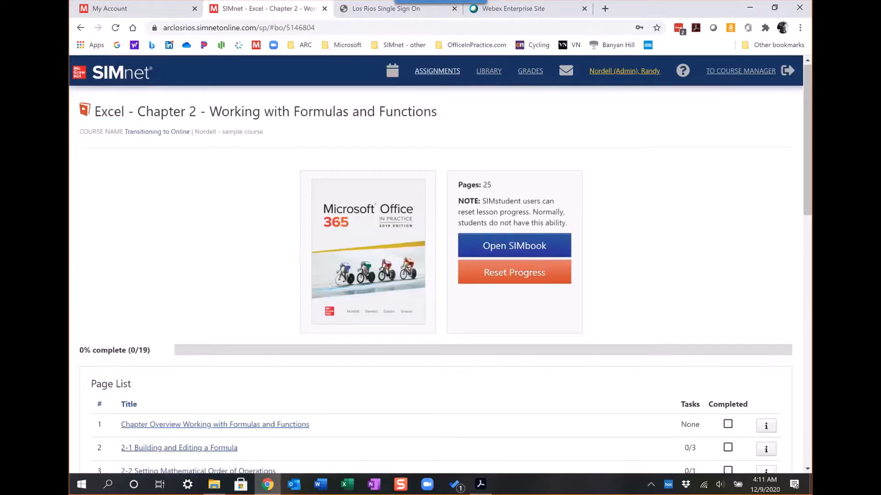
{"action": "mouse_move", "coordinate": [357, 257]}
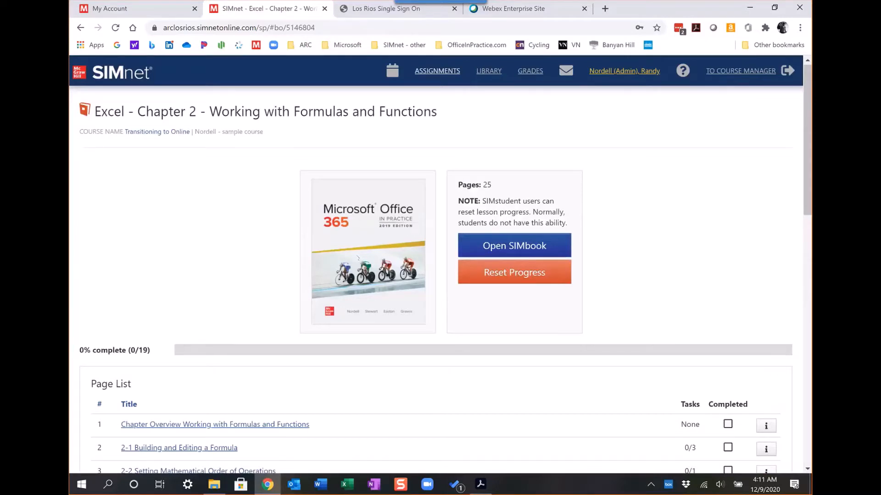
Open the chapter SIMbook and advance to the mathematical order of operations page.
{"action": "left_click", "coordinate": [514, 245]}
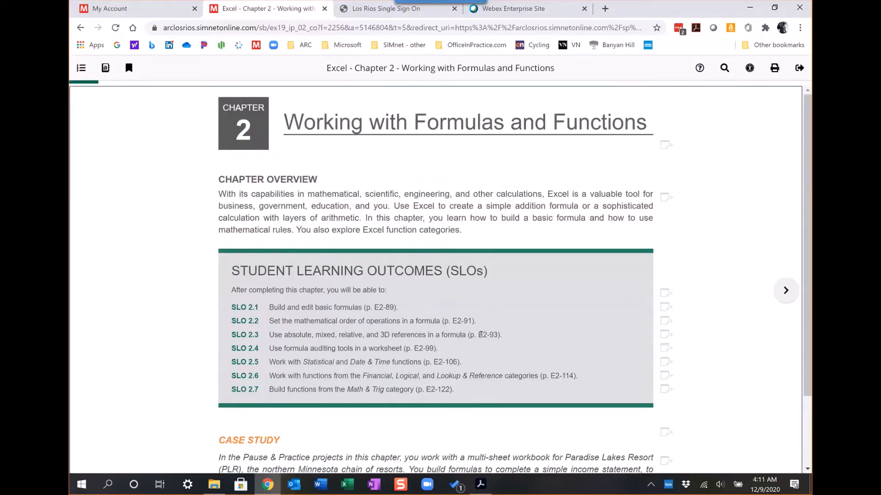
{"action": "scroll", "scroll_direction": "down", "scroll_amount": 3}
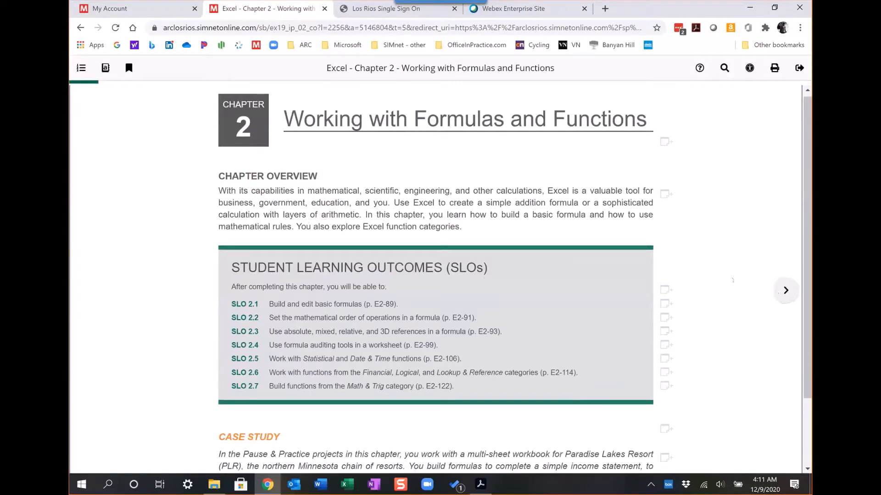
{"action": "left_click", "coordinate": [81, 68]}
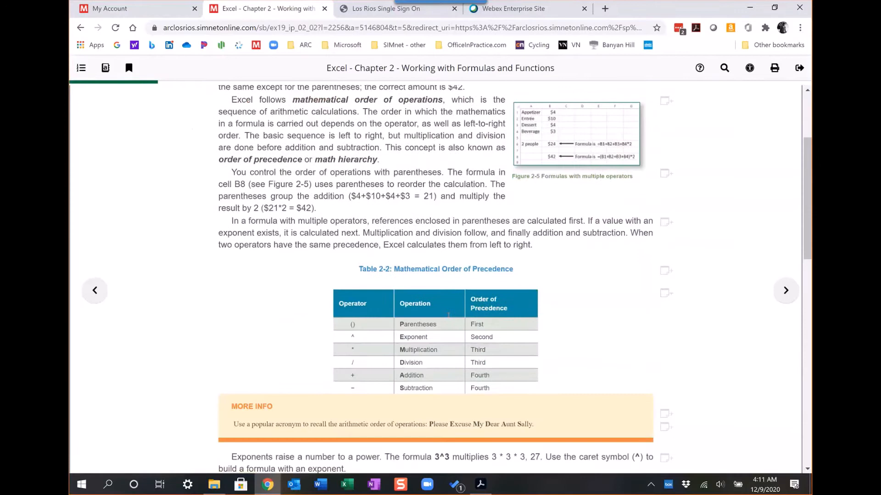
{"action": "scroll", "scroll_direction": "down", "scroll_amount": 3}
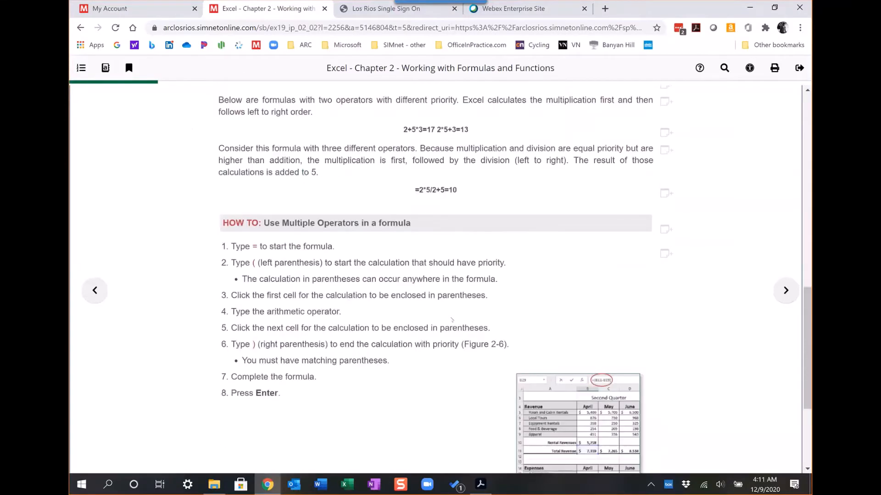
{"action": "scroll", "scroll_direction": "down", "scroll_amount": 3}
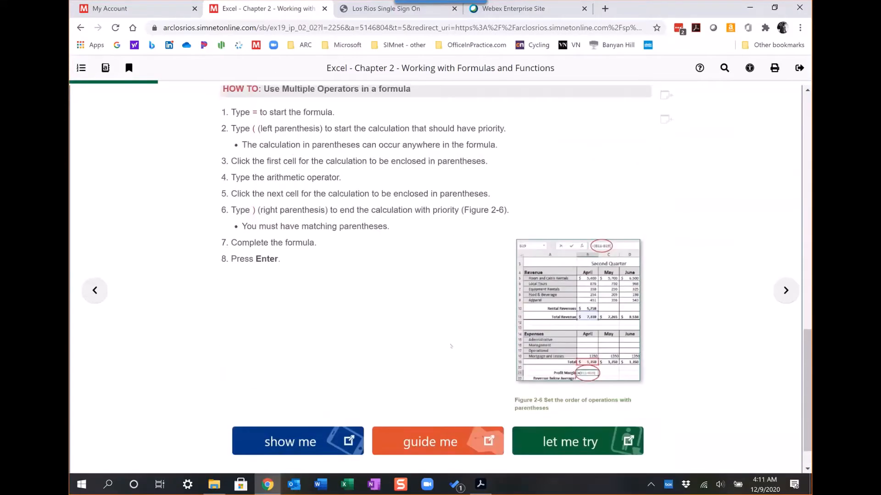
{"action": "scroll", "scroll_direction": "up", "scroll_amount": 3}
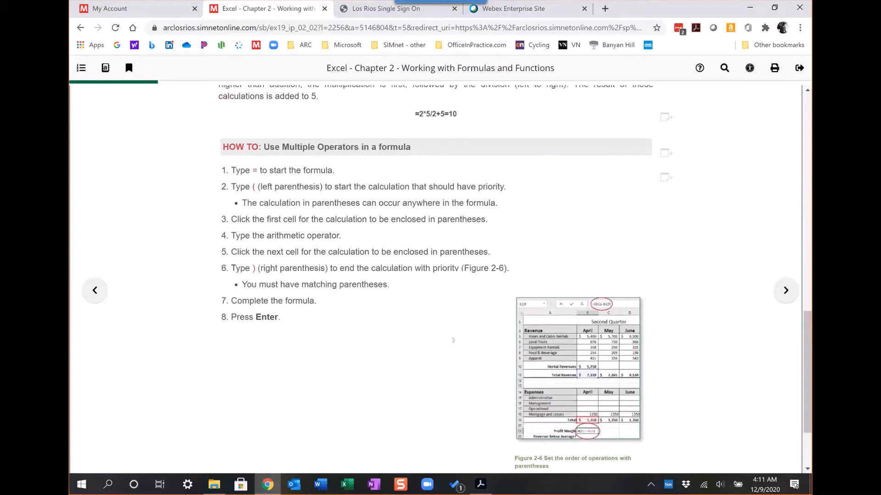
{"action": "scroll", "scroll_direction": "down", "scroll_amount": 3}
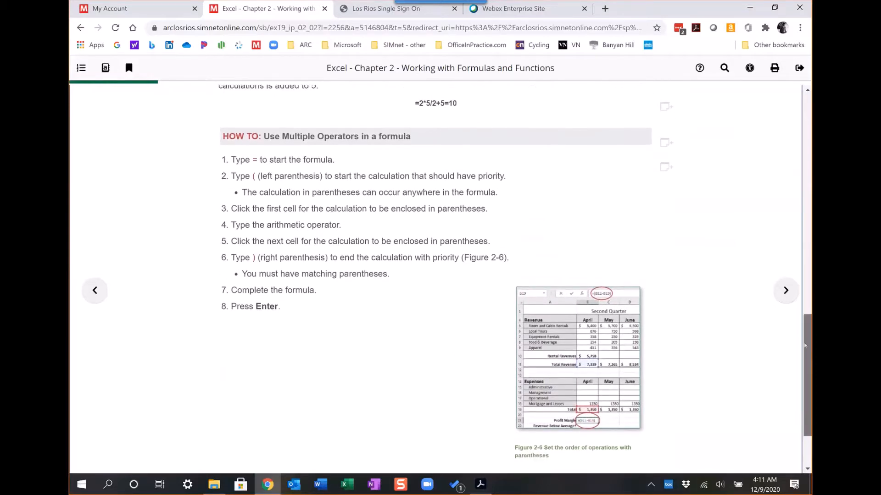
{"action": "scroll", "scroll_direction": "down", "scroll_amount": 3}
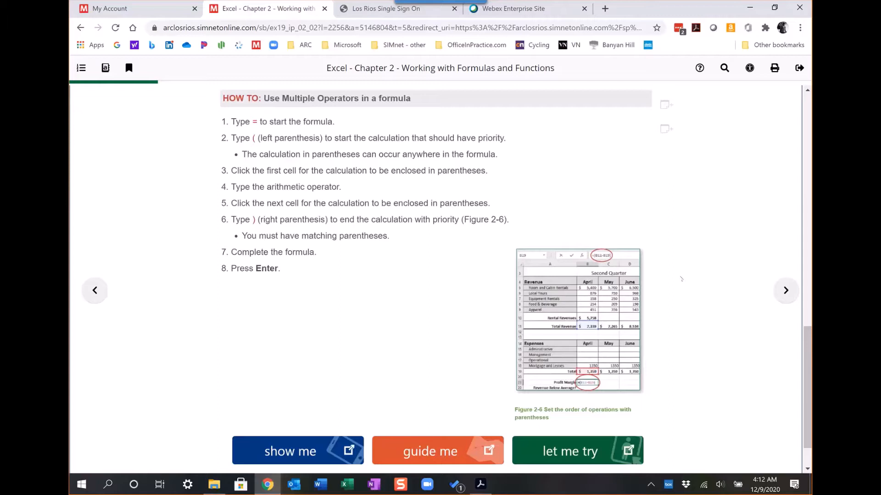
{"action": "mouse_move", "coordinate": [257, 111]}
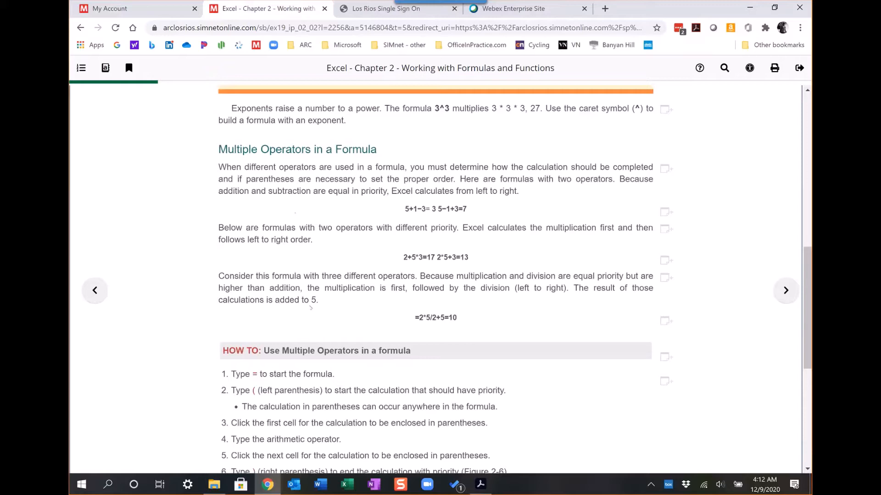
{"action": "mouse_move", "coordinate": [298, 250]}
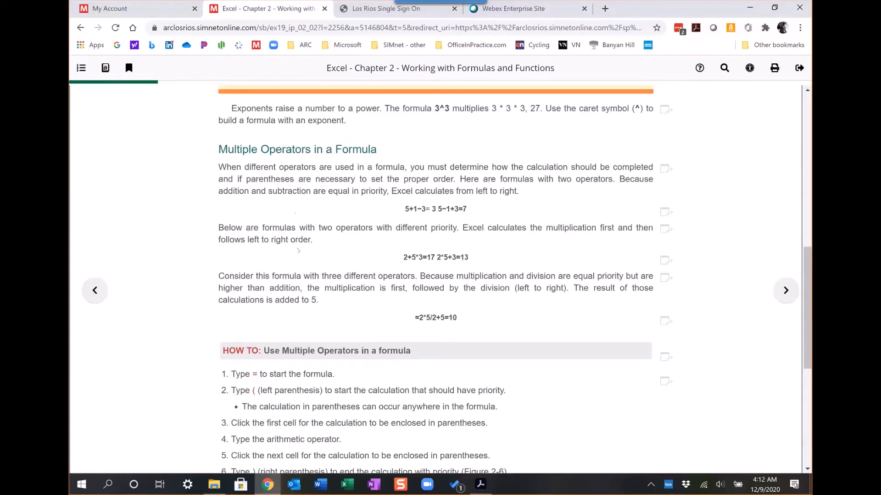
{"action": "scroll", "scroll_direction": "down", "scroll_amount": 3}
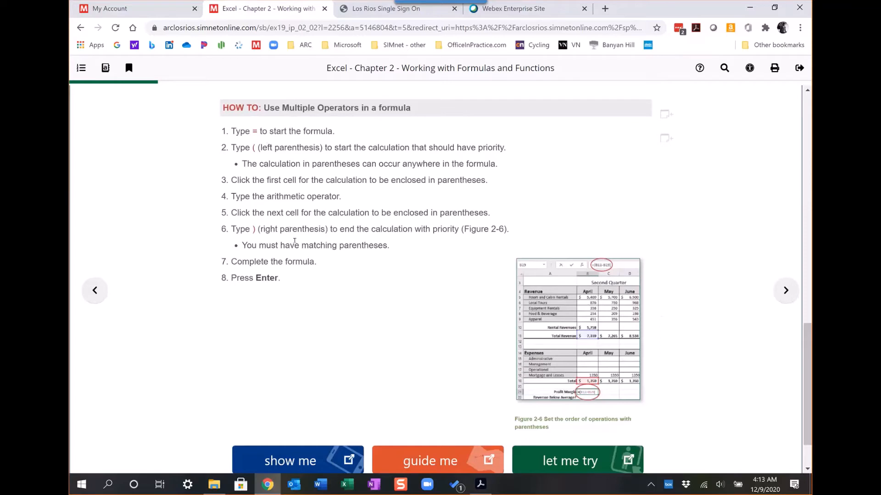
{"action": "mouse_move", "coordinate": [294, 241]}
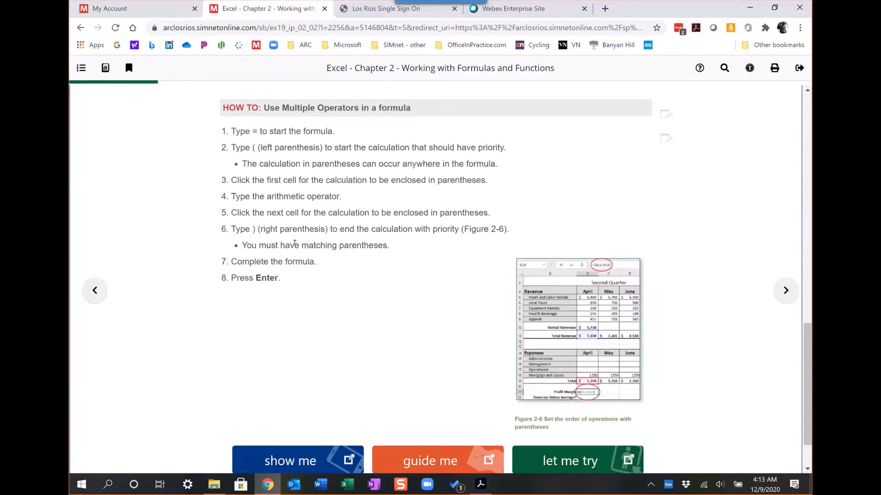
{"action": "scroll", "scroll_direction": "down", "scroll_amount": 3}
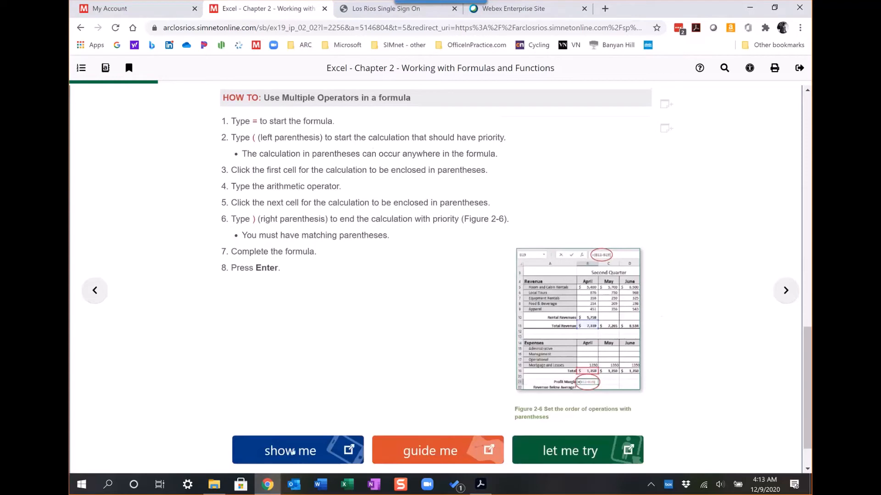
{"action": "left_click", "coordinate": [290, 450]}
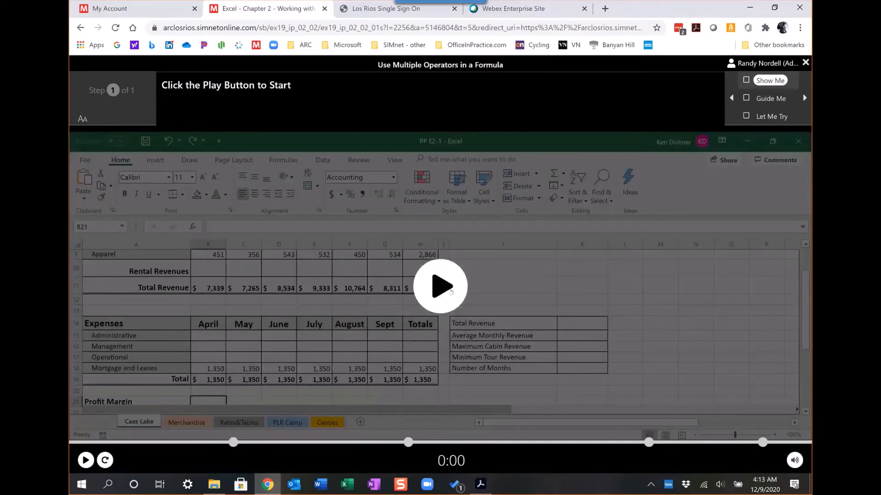
Play the multiple-operators demo until it types '=(' into the Profit Margin cell.
{"action": "left_click", "coordinate": [441, 286]}
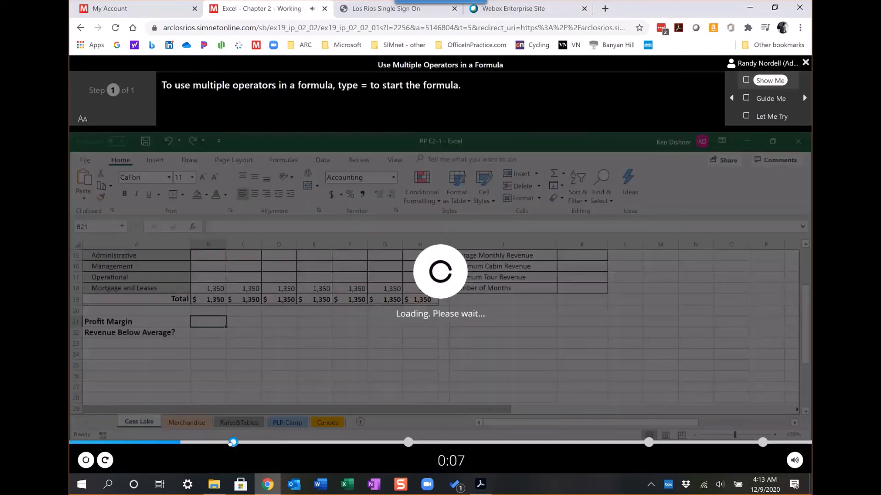
{"action": "type", "text": "("}
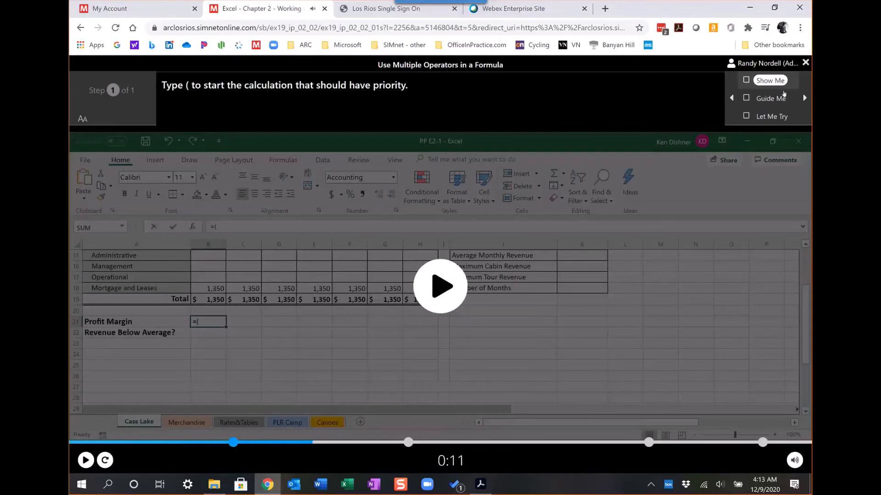
{"action": "mouse_move", "coordinate": [762, 98]}
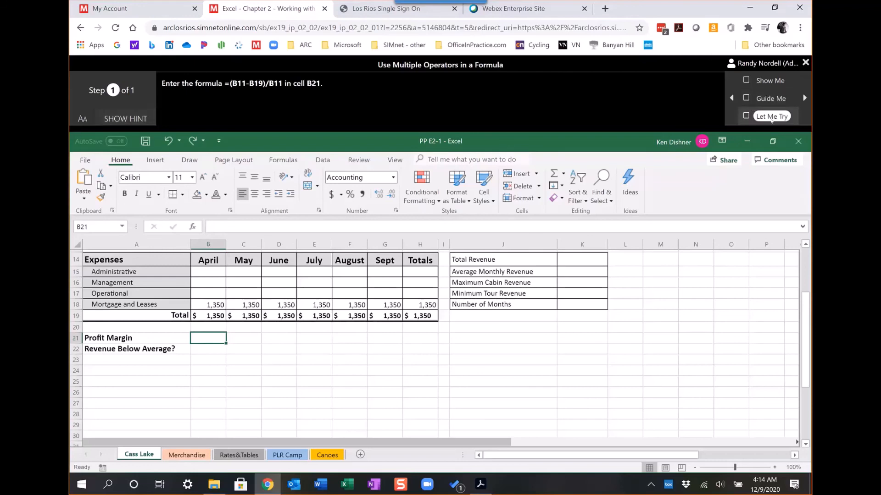
{"action": "mouse_move", "coordinate": [771, 116]}
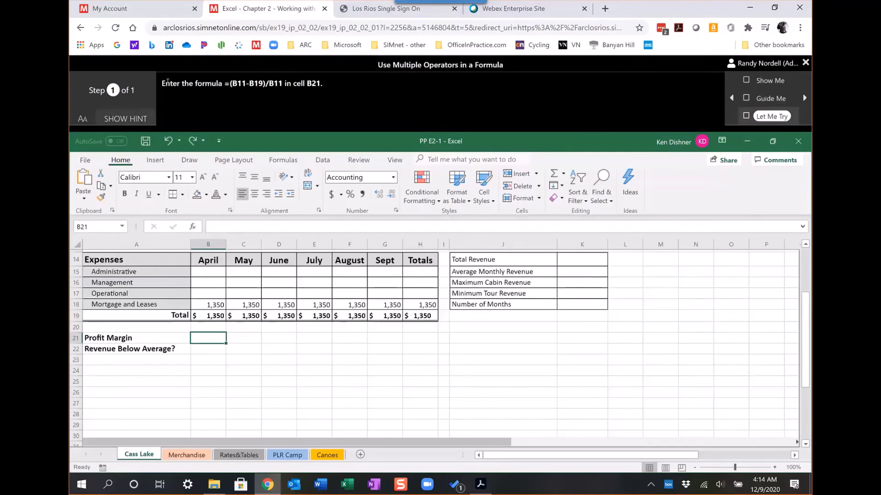
{"action": "mouse_move", "coordinate": [249, 98]}
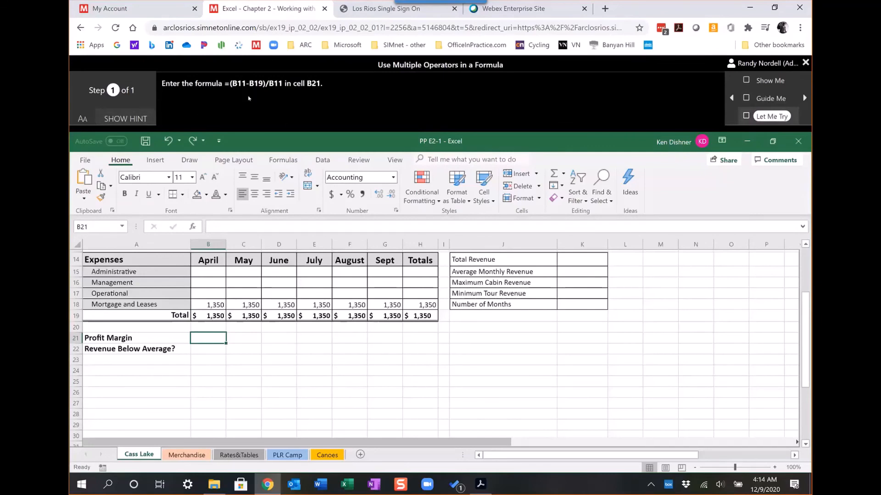